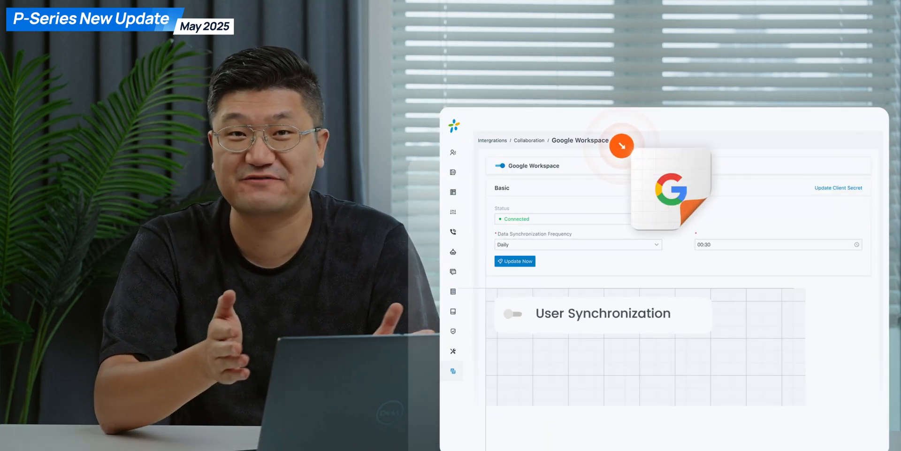
- Show the Select a Theme screen offering System Default, Light Mode and Dark Mode
click(514, 314)
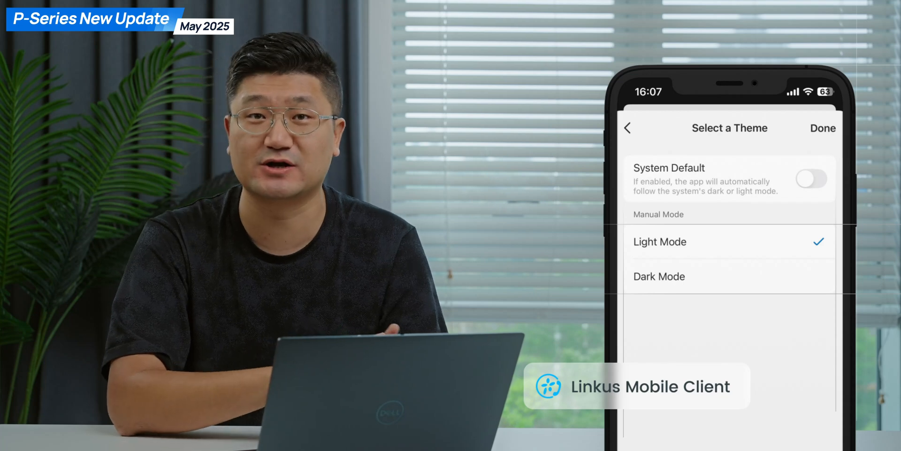
click(659, 276)
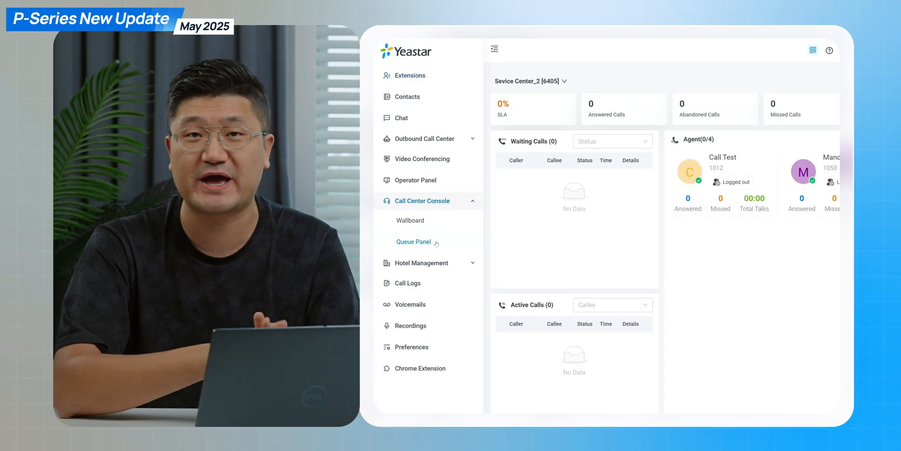
- Switch the Queue Panel from Service Center_2 to Service Center_1 [6400] with its eight agents
click(494, 48)
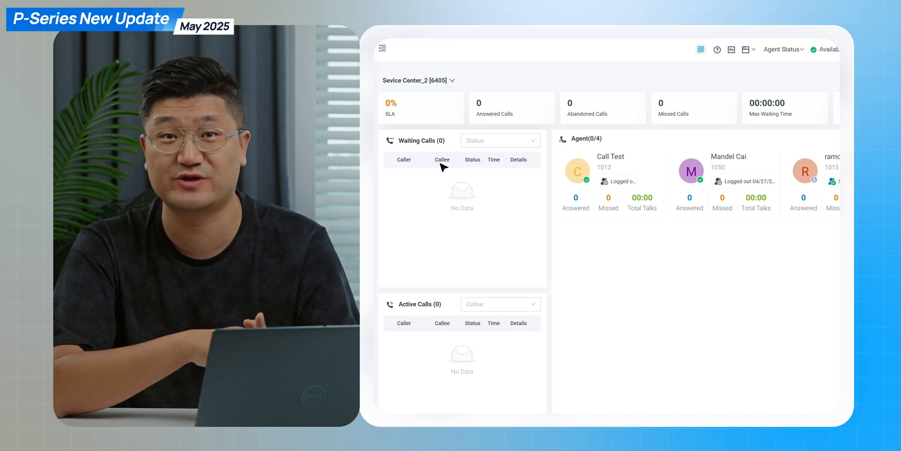
click(419, 79)
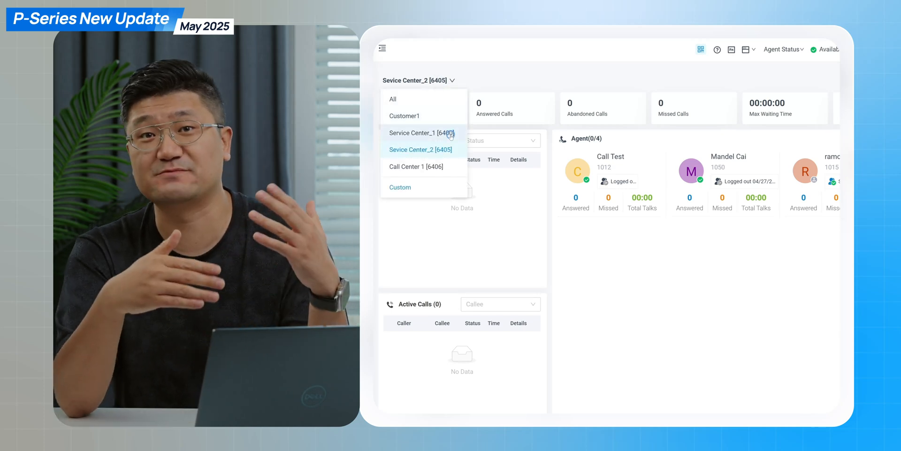
click(422, 132)
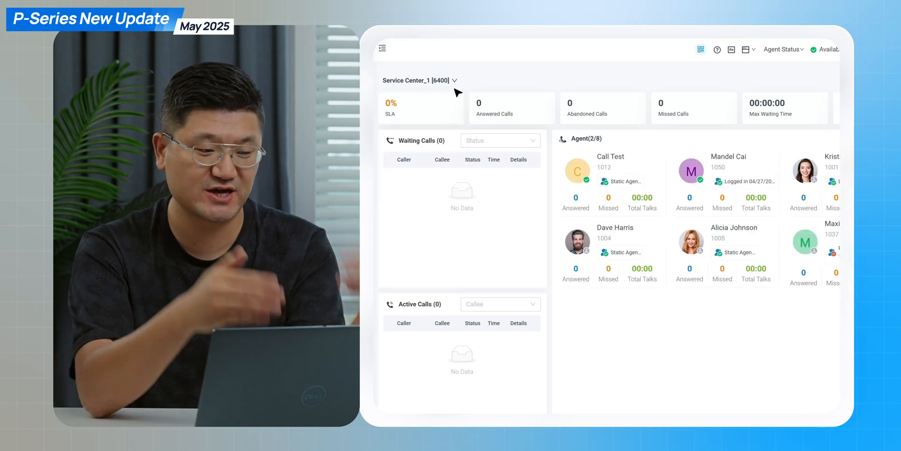